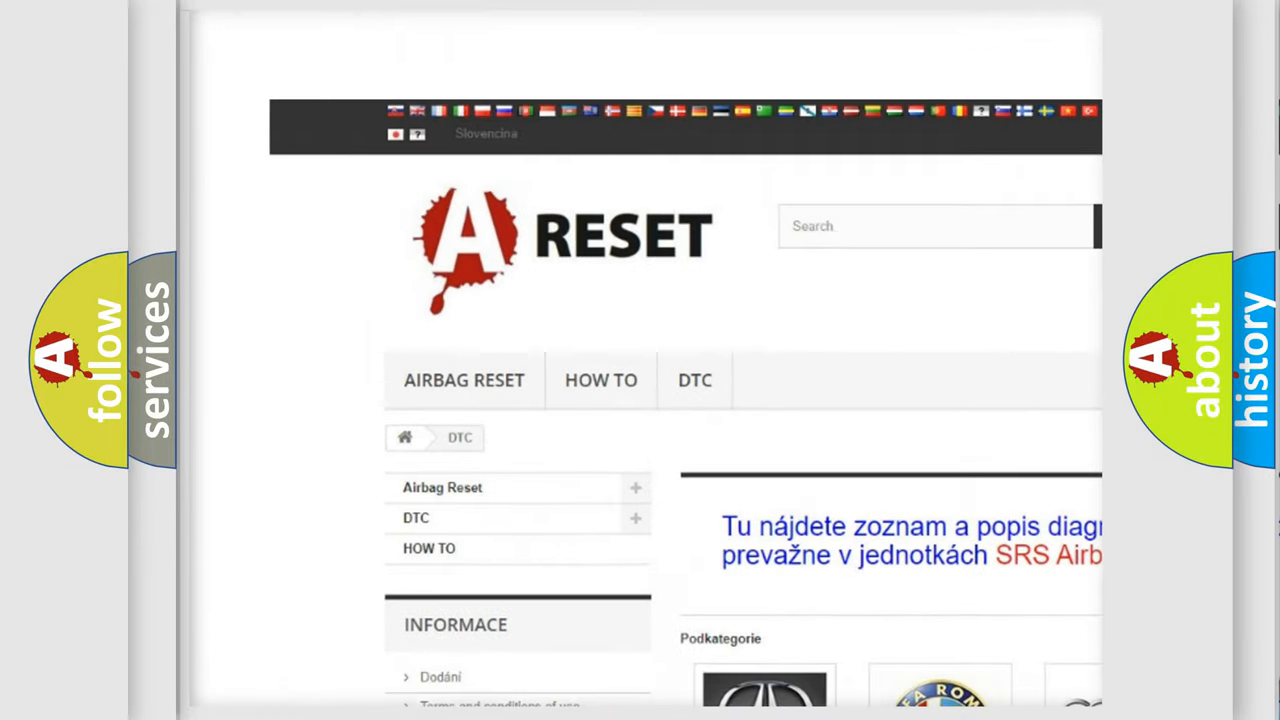
Open LINCOLN DTC from the brand grid and browse its diagnostic code subcategories
{"action": "scroll", "scroll_direction": "down", "scroll_amount": 3}
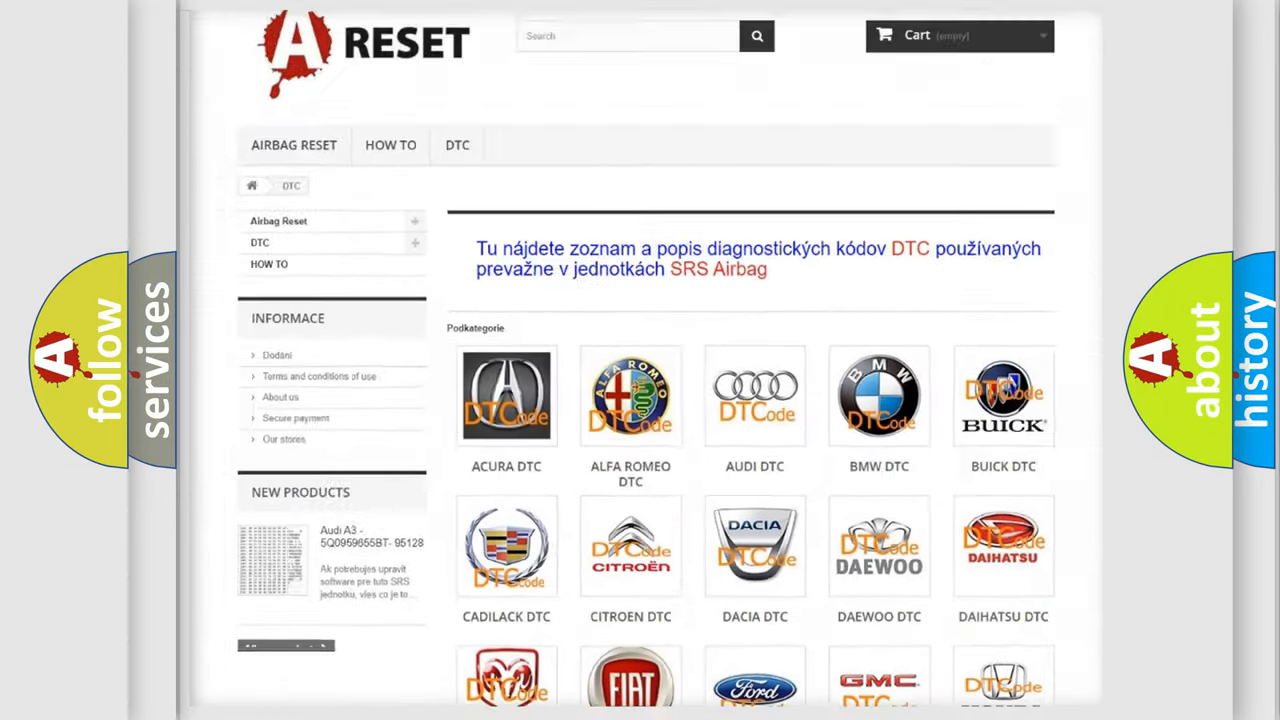
{"action": "scroll", "scroll_direction": "down", "scroll_amount": 3}
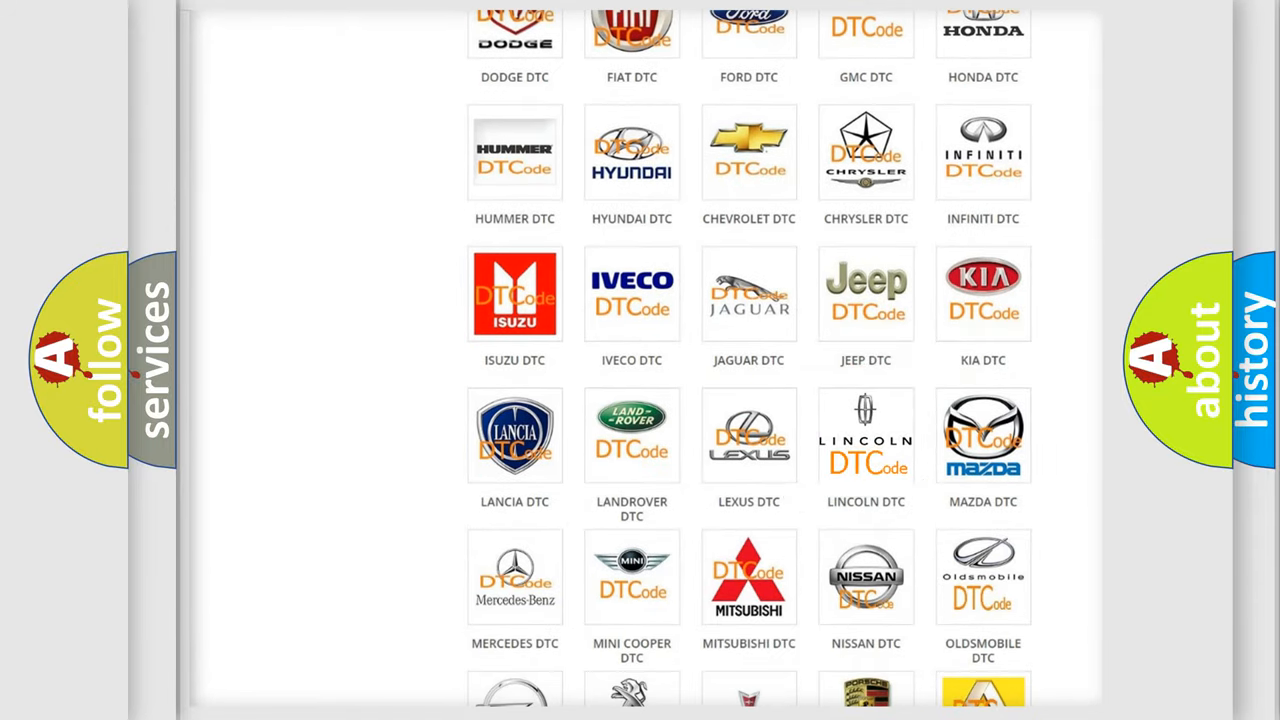
{"action": "left_click", "coordinate": [866, 435]}
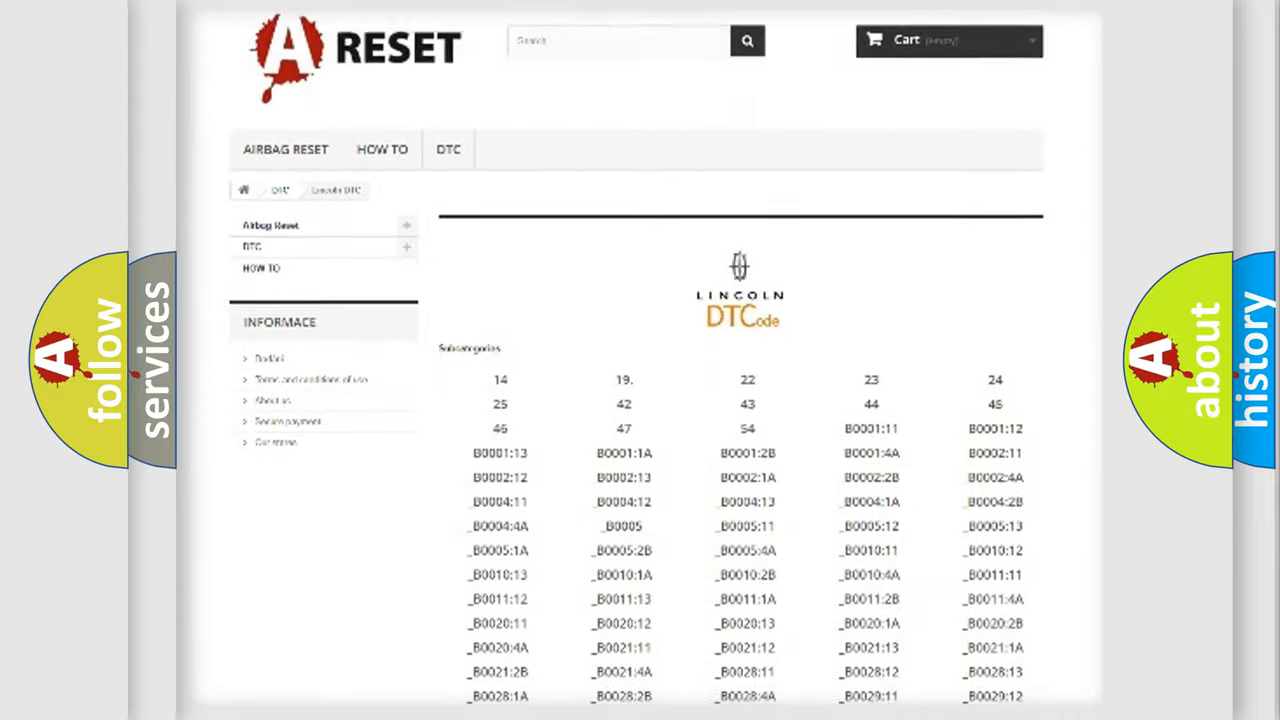
{"action": "scroll", "scroll_direction": "down", "scroll_amount": 3}
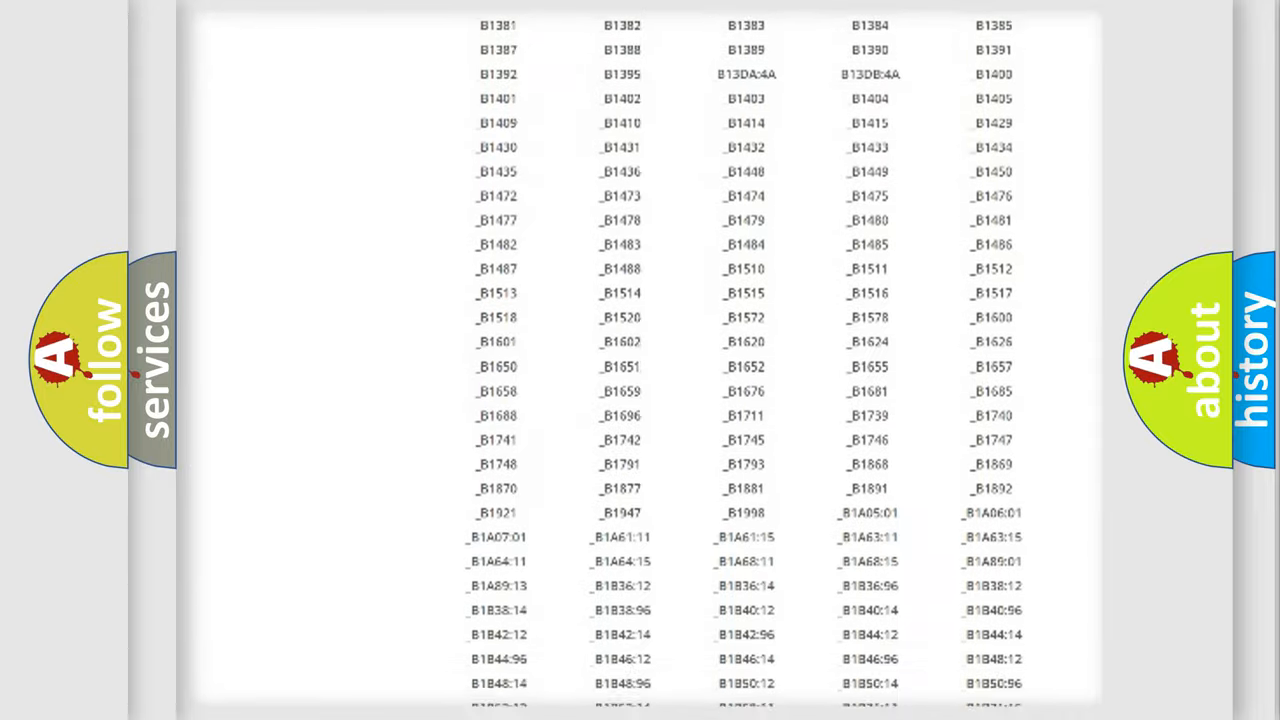